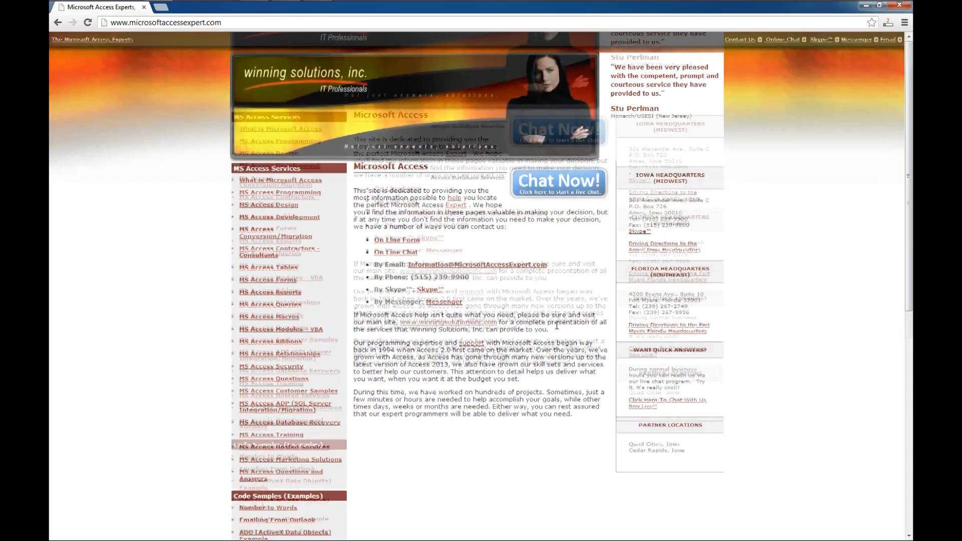
Step: Open the 'PowerPoint Automation Example' code sample and scroll down to its download link
scroll("down", 3)
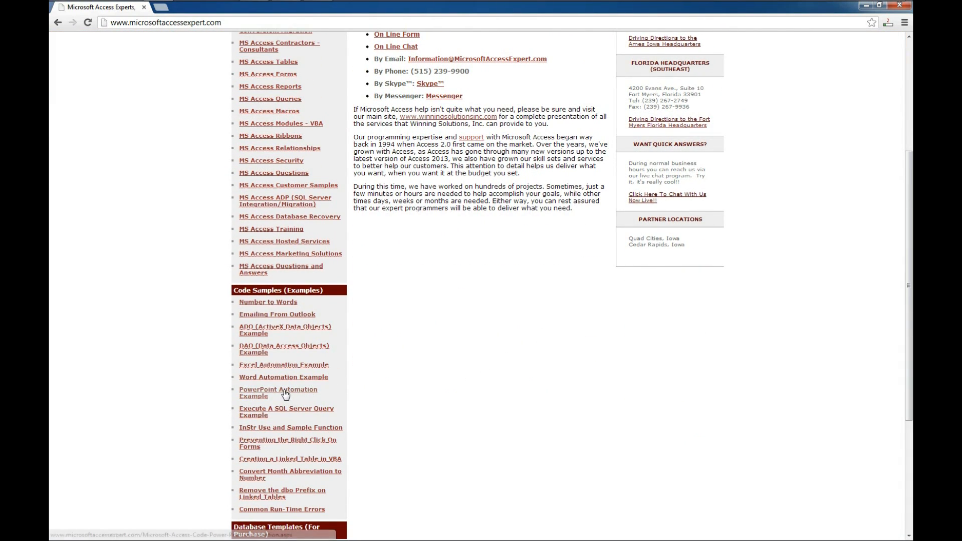
left_click(277, 392)
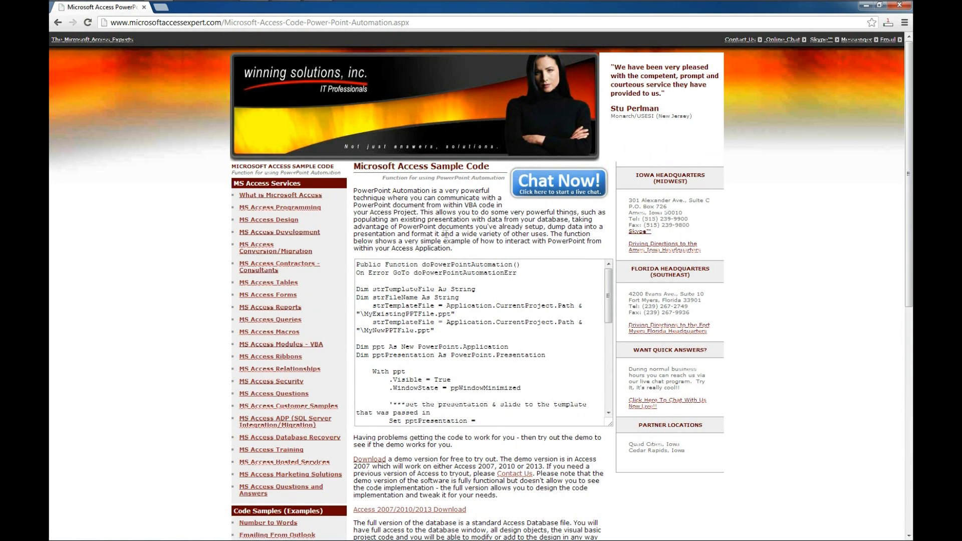
scroll("down", 3)
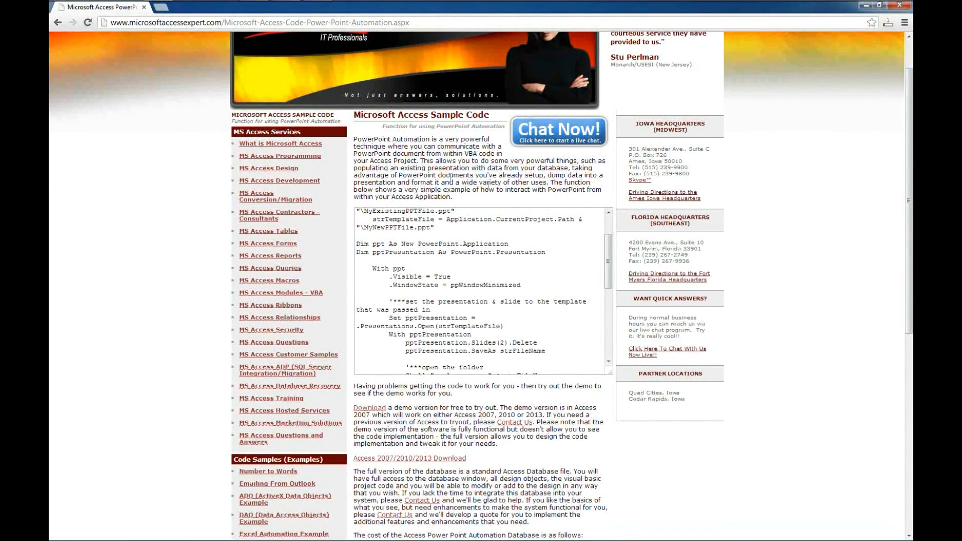
scroll("down", 3)
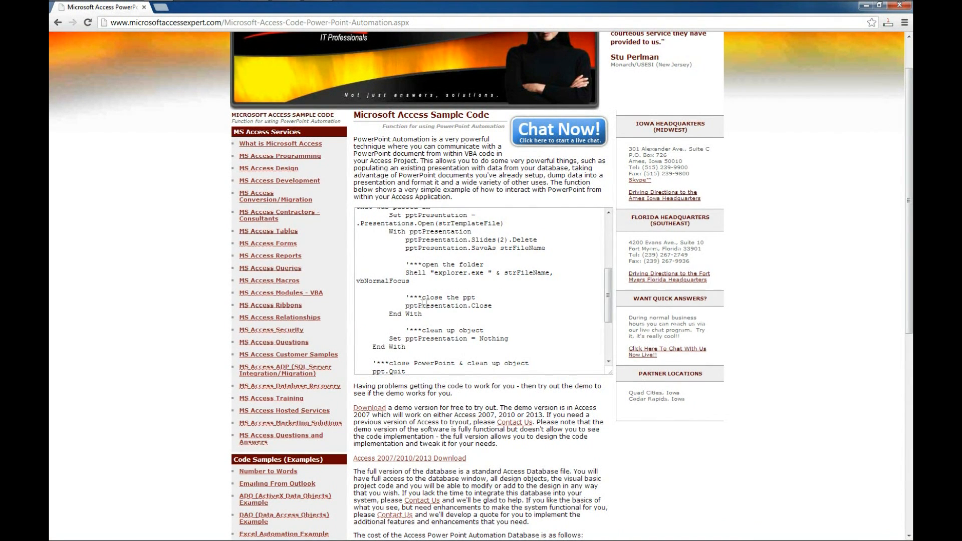
scroll("down", 3)
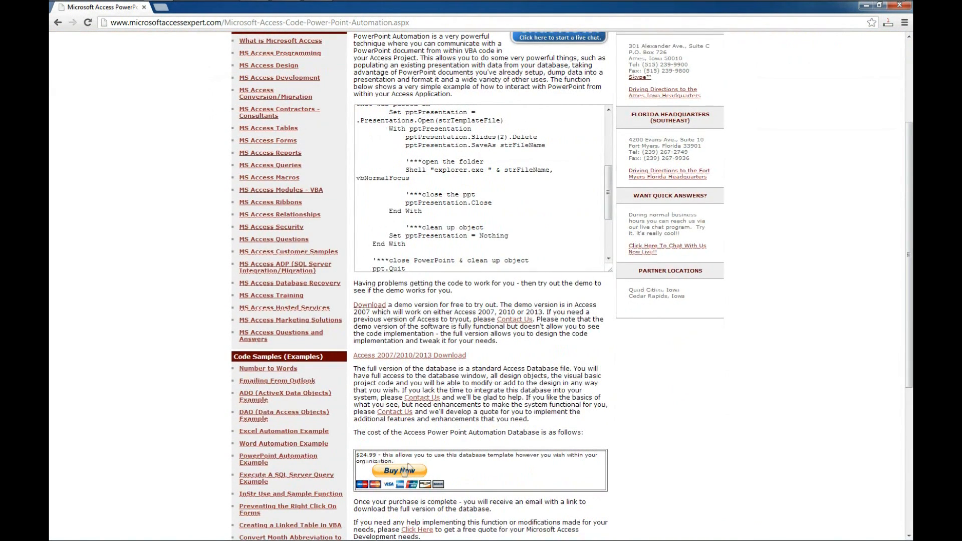
mouse_move(409, 354)
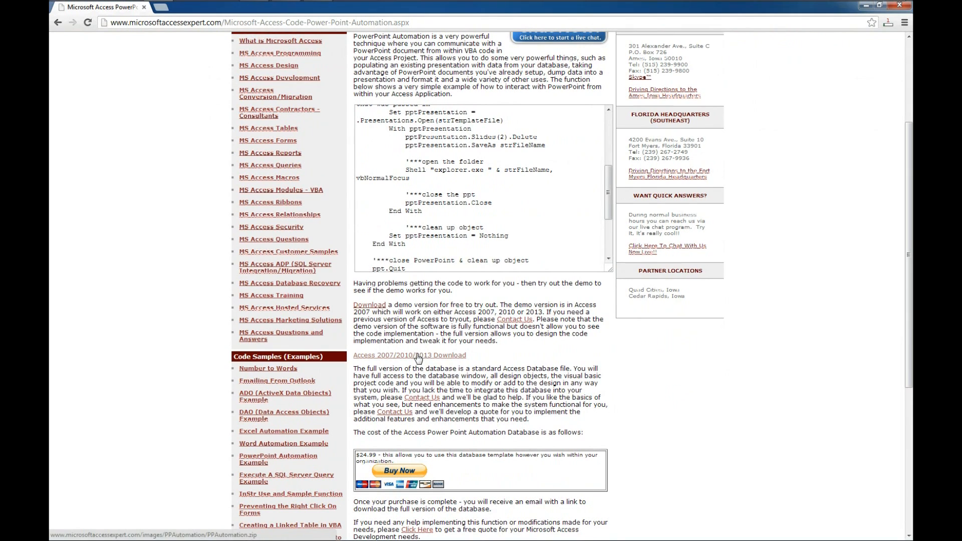
mouse_move(409, 358)
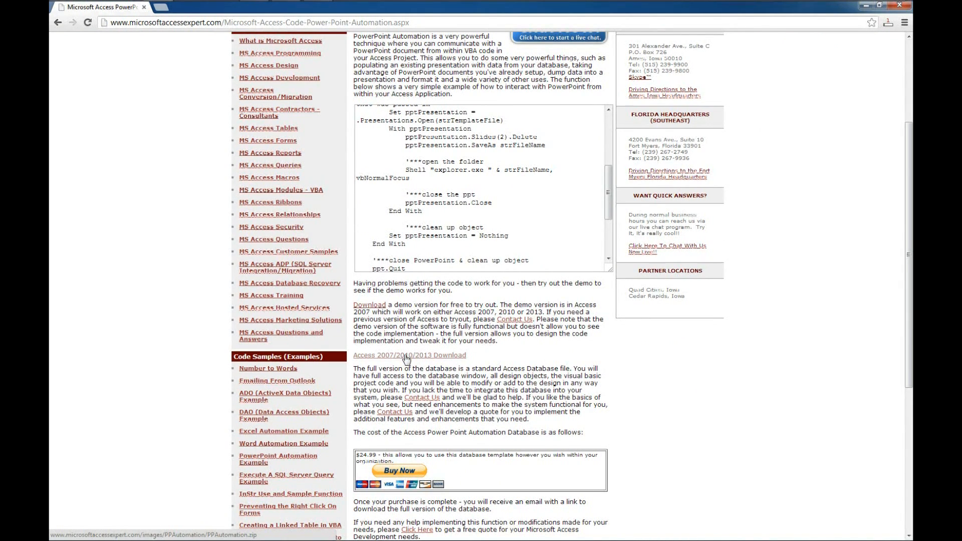
Step: Save the 'Access 2007/2010/2013 Download' link to the desktop as PPAutomation
right_click(409, 356)
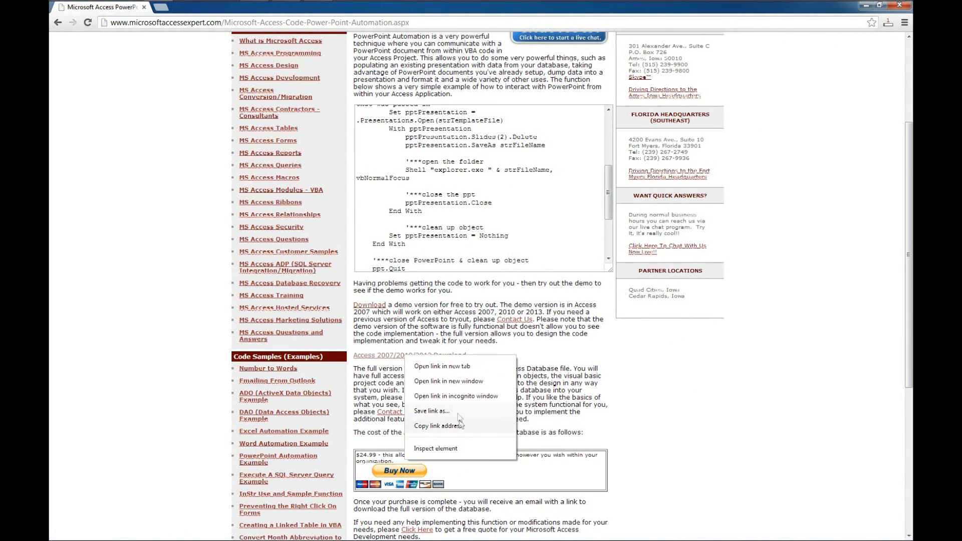
left_click(431, 411)
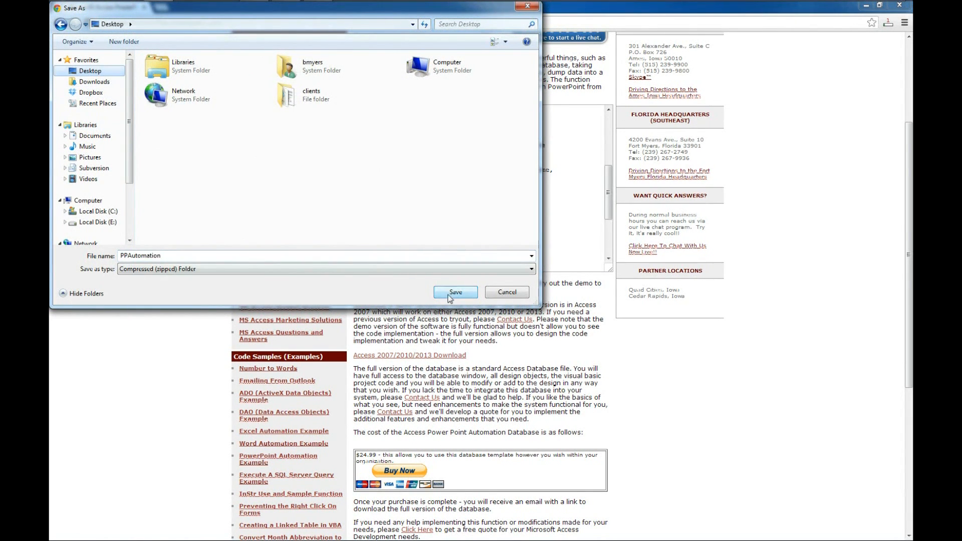
left_click(455, 292)
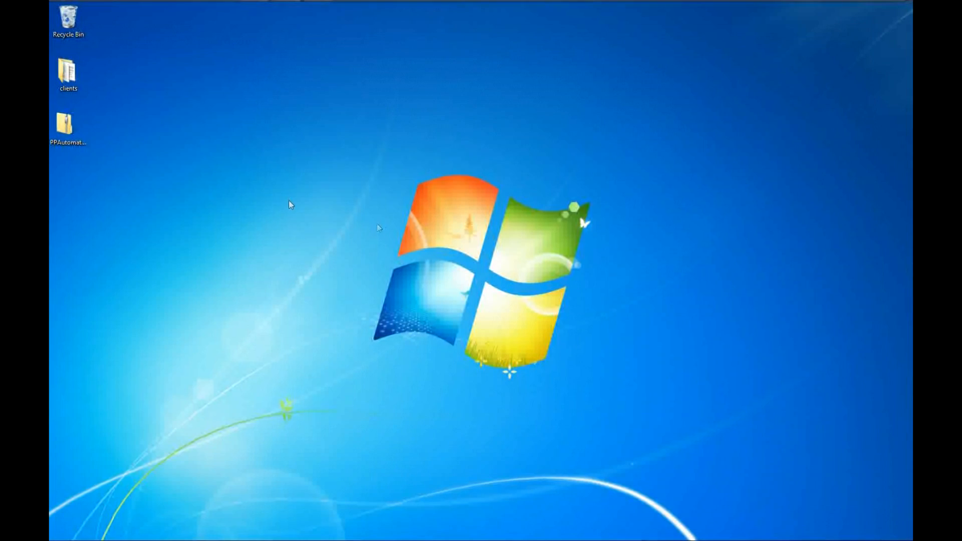
Step: Extract All from the PPAutomation zip into a PPAutomation folder, showing extracted files
right_click(67, 123)
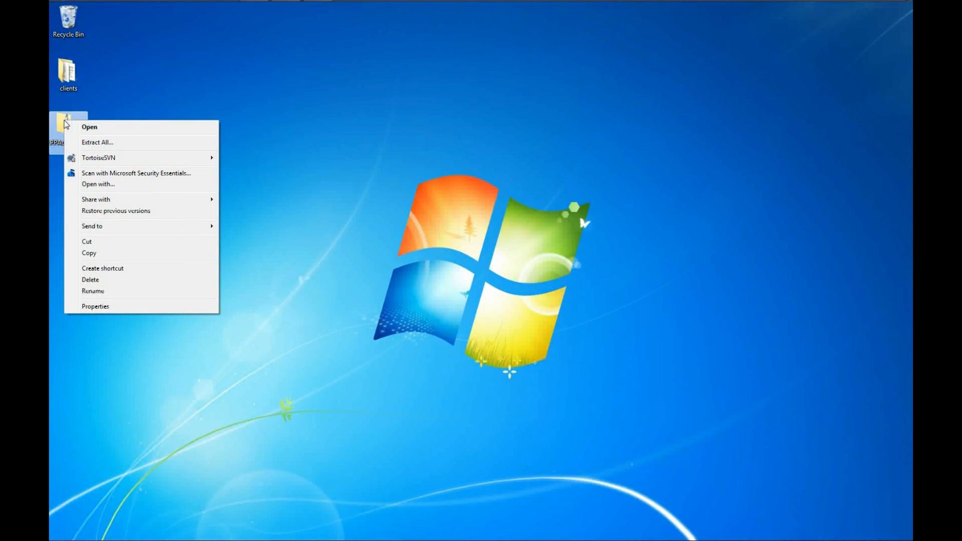
left_click(96, 142)
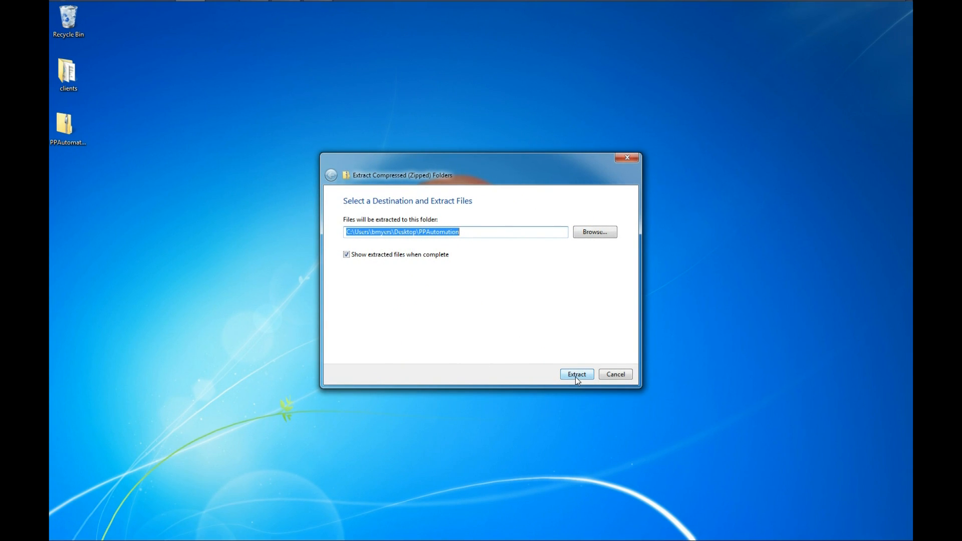
left_click(576, 374)
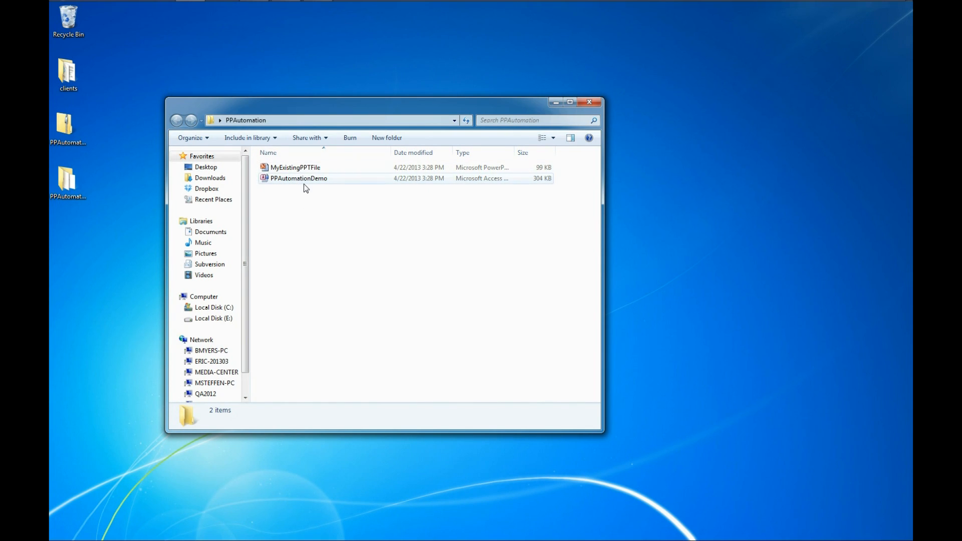
double_click(295, 167)
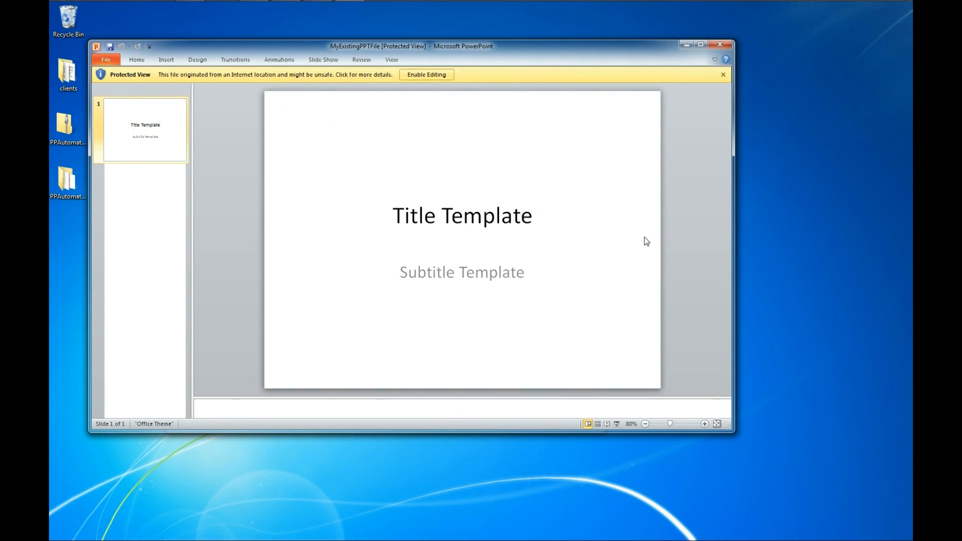
mouse_move(529, 278)
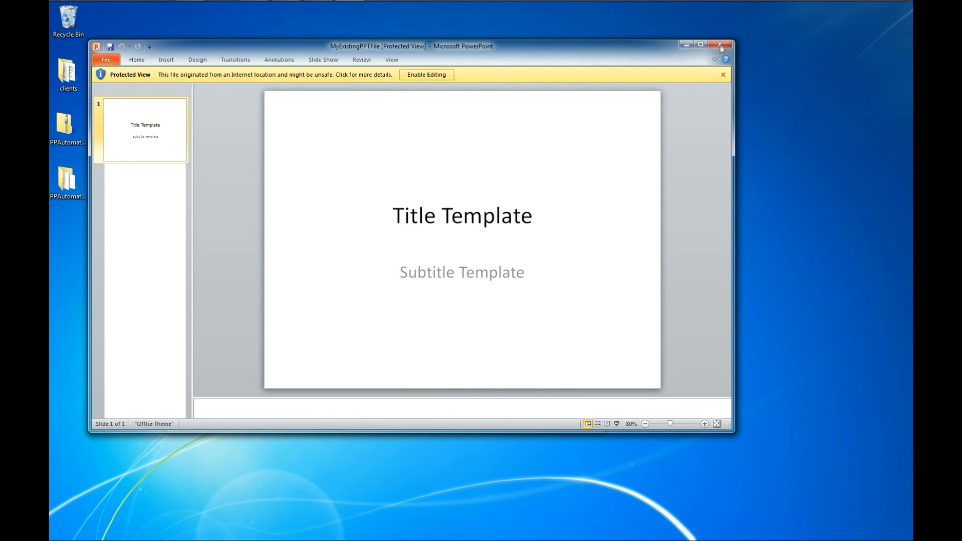
left_click(720, 46)
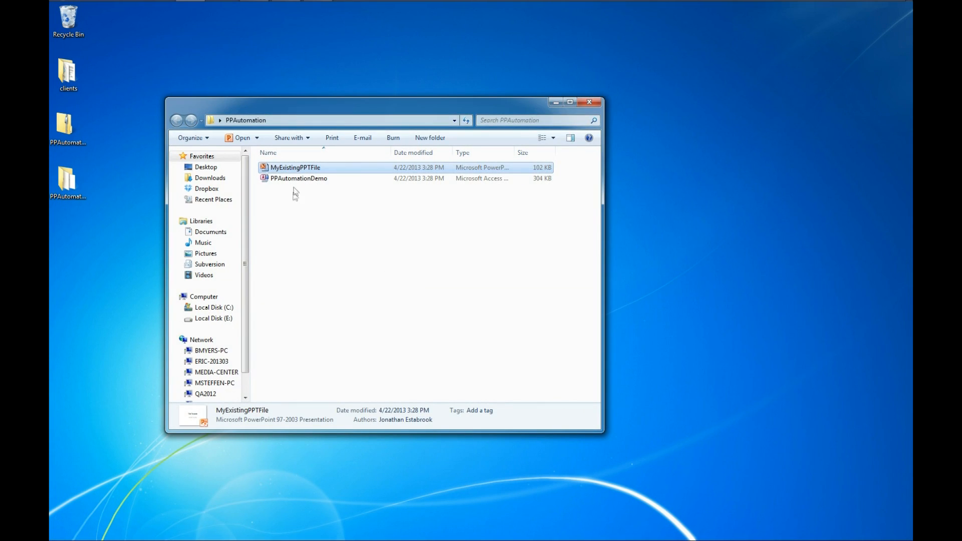
left_click(299, 177)
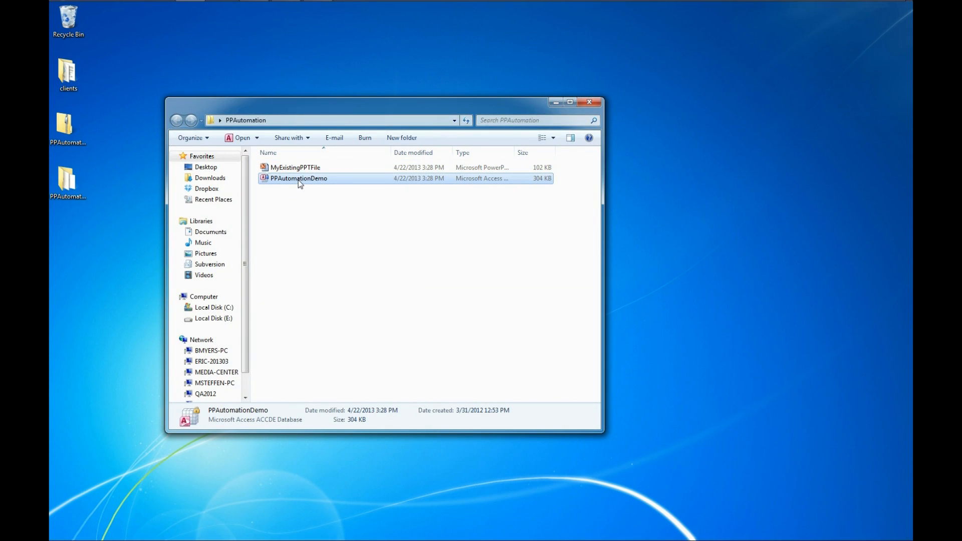
Step: Open PPAutomationDemo and accept the Microsoft Access Security Notice
double_click(298, 177)
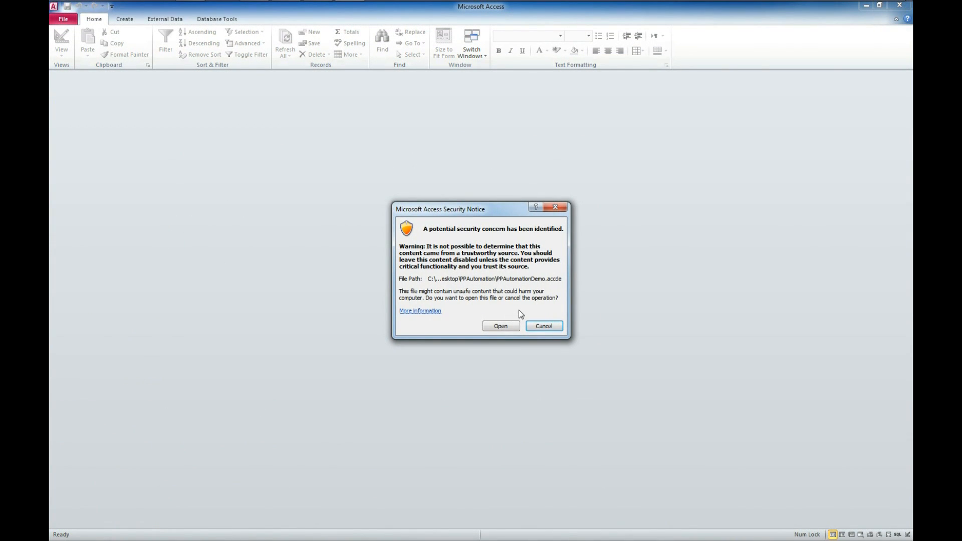
mouse_move(459, 241)
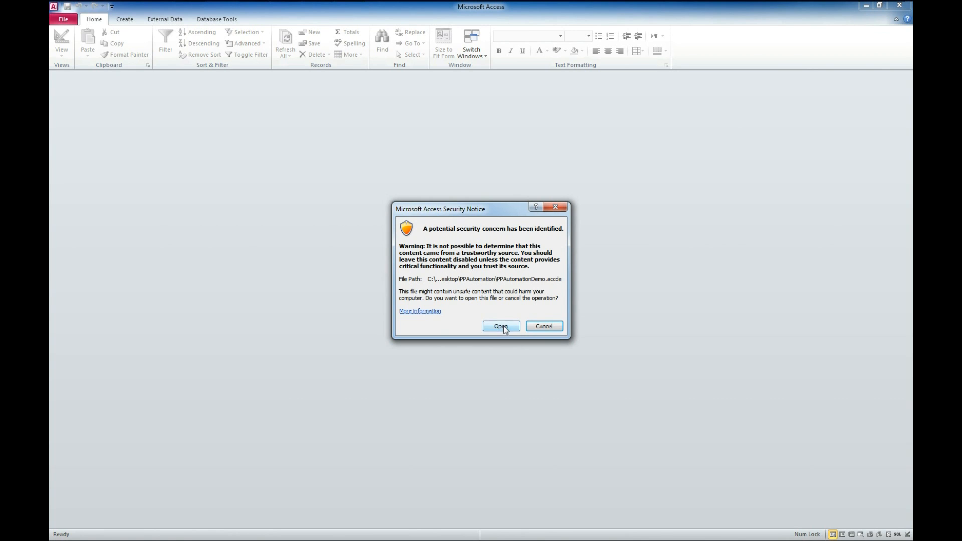
left_click(500, 325)
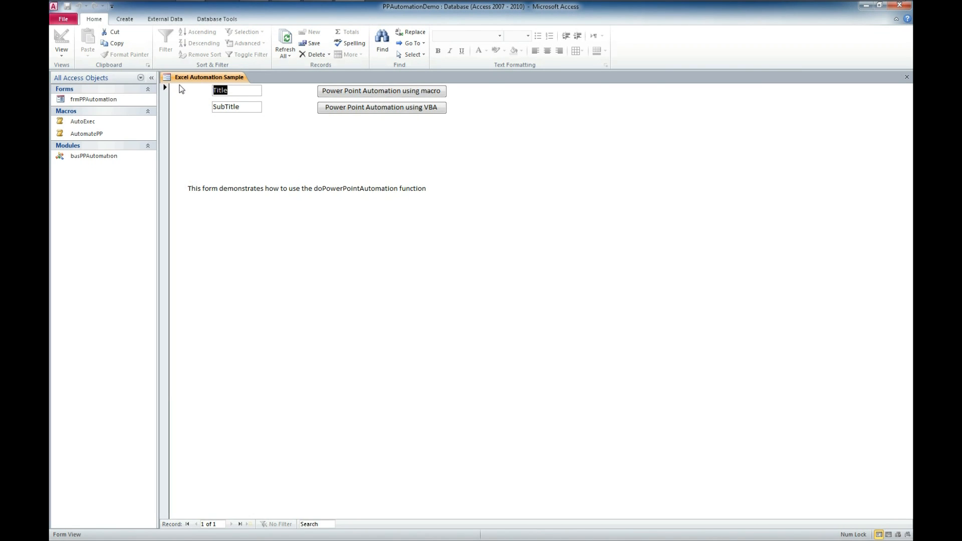
Step: Enter title 'Cool Access Code Sample' and subtitle 'PowerPoint Automation', then run the VBA automation
type("Cool Access Co")
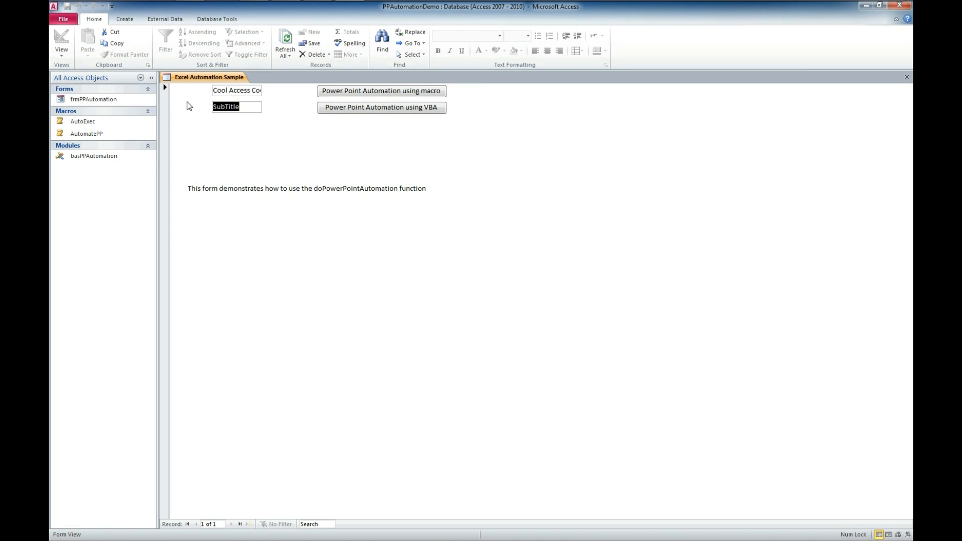
type("Pow")
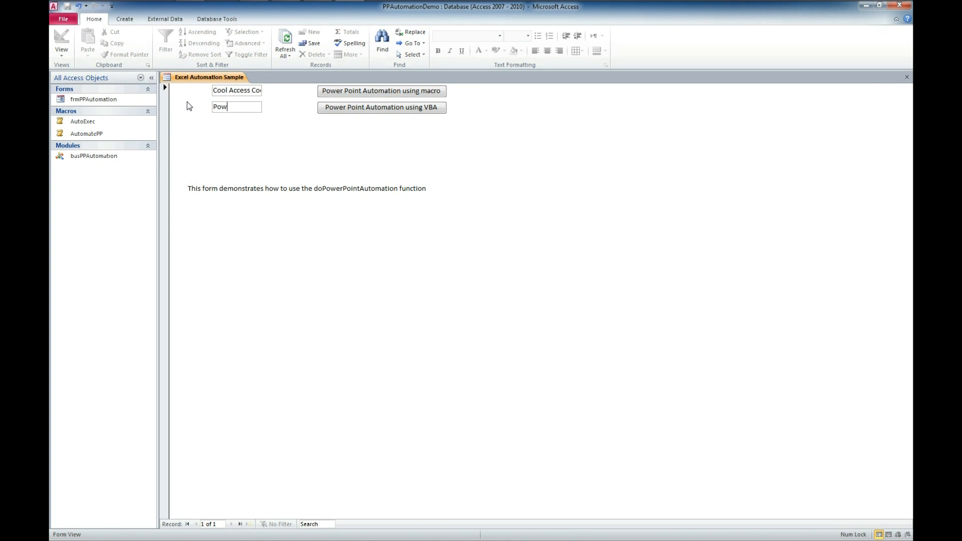
type("erPoint")
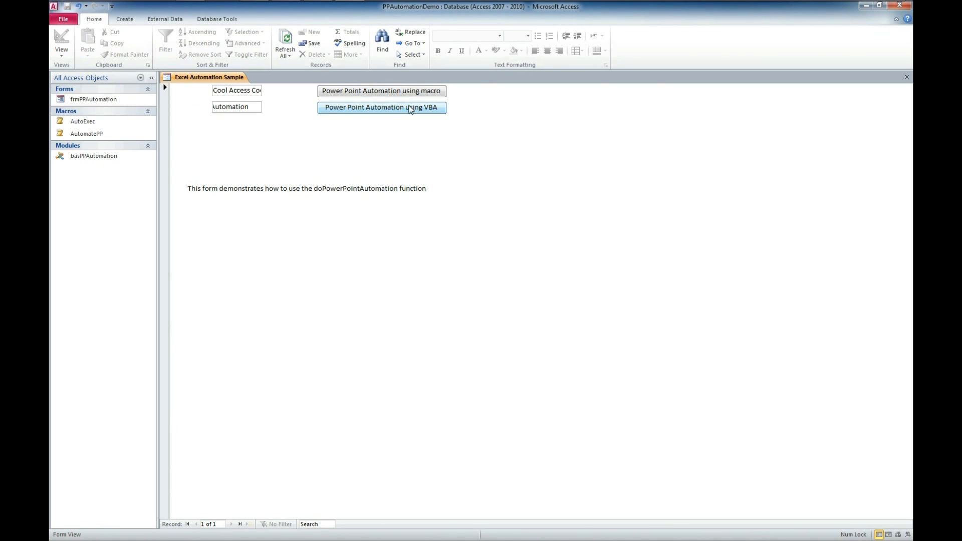
left_click(380, 107)
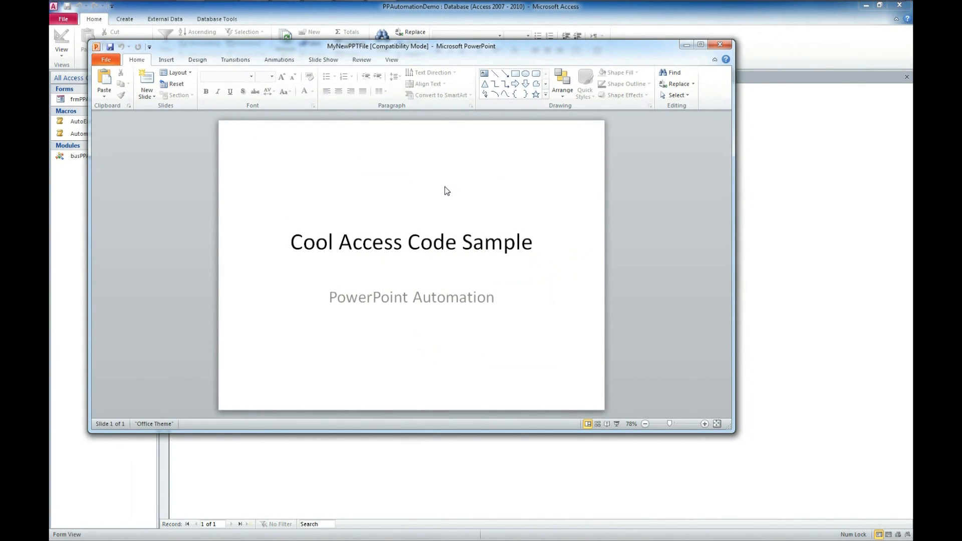
mouse_move(346, 263)
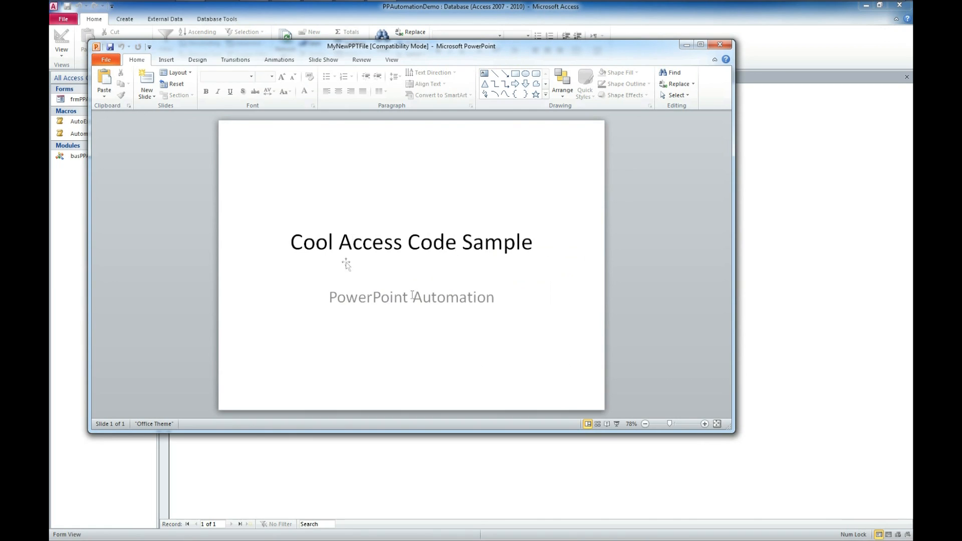
mouse_move(418, 270)
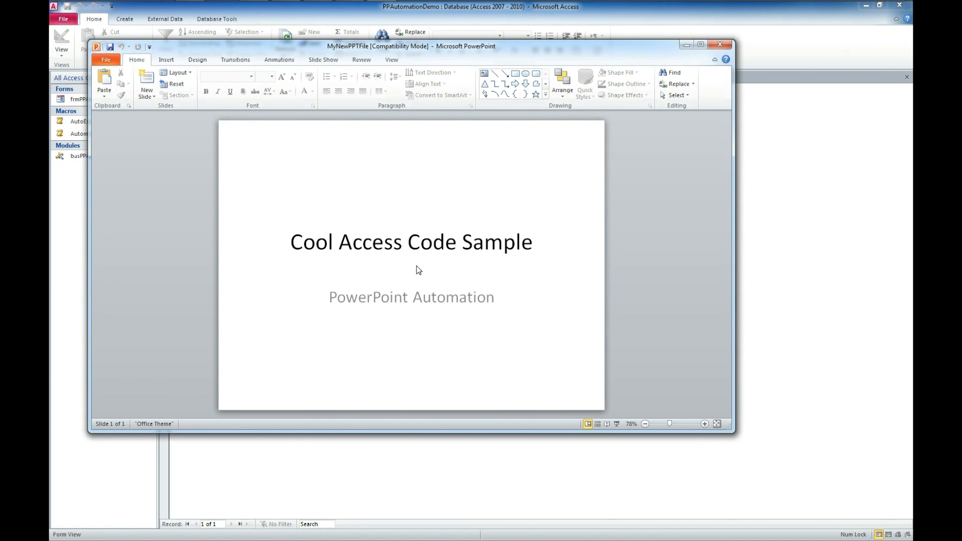